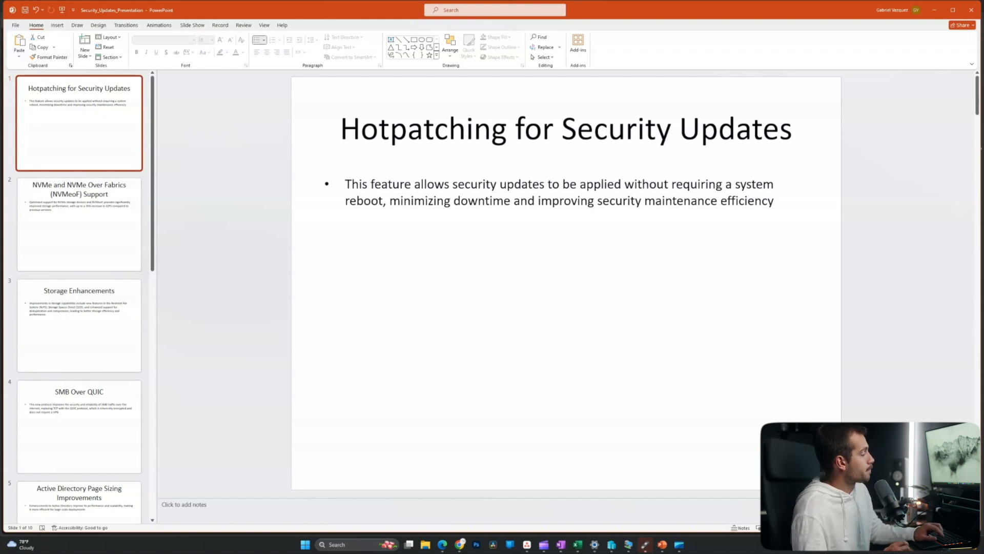
# Step from the Hotpatching slide through NVMe over Fabrics and Storage Enhancements to the next slide.
pyautogui.click(79, 224)
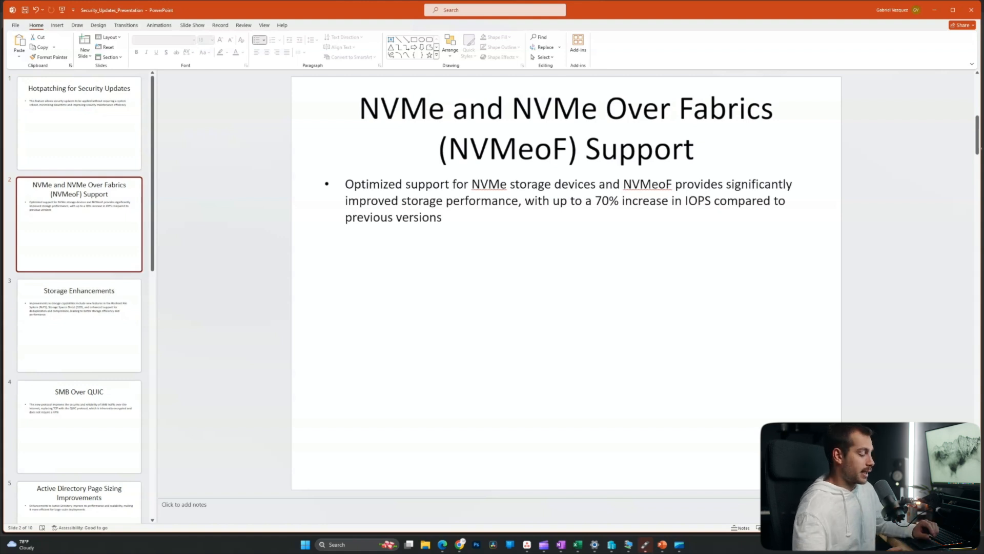
pyautogui.click(79, 325)
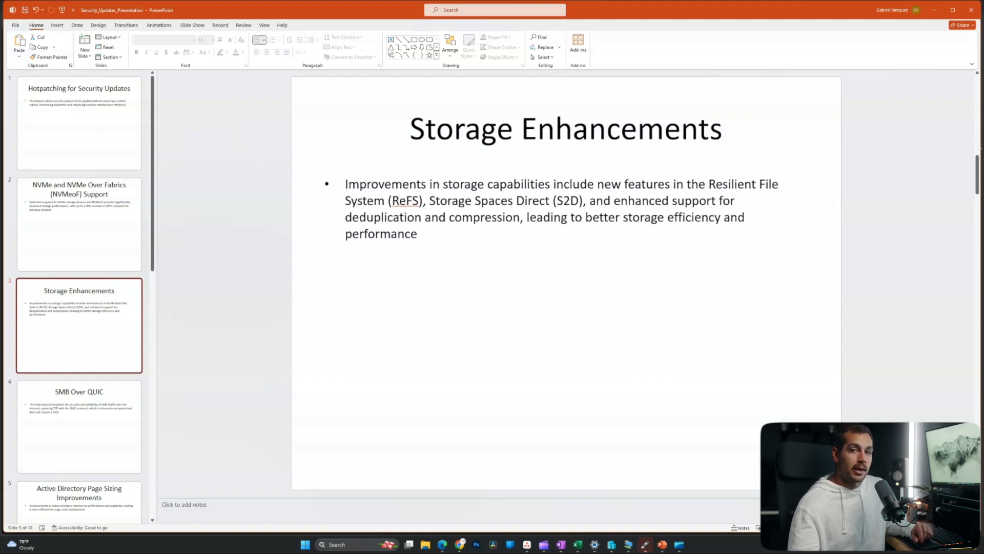
pyautogui.click(79, 426)
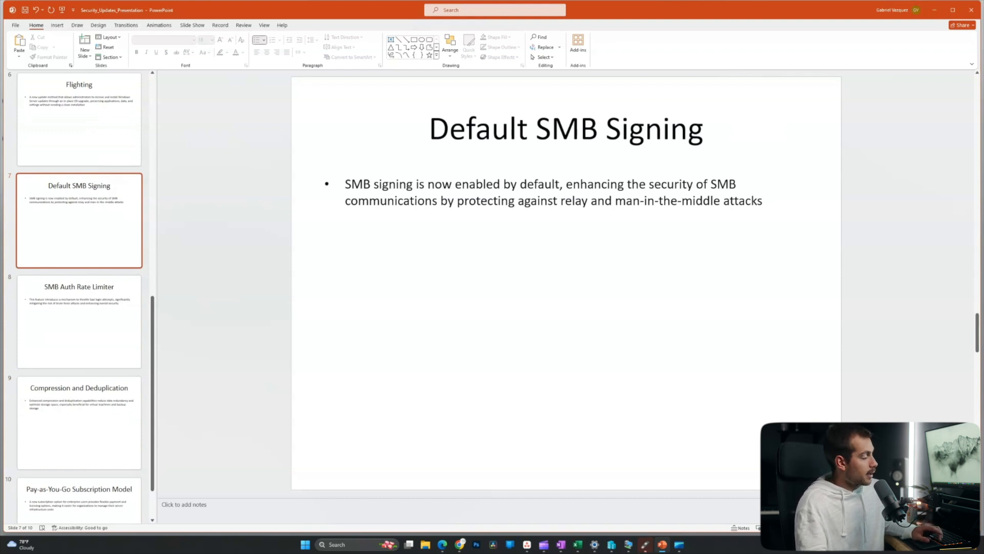
# Advance through SMB Auth Rate Limiter to slide 9, Compression and Deduplication.
pyautogui.click(79, 321)
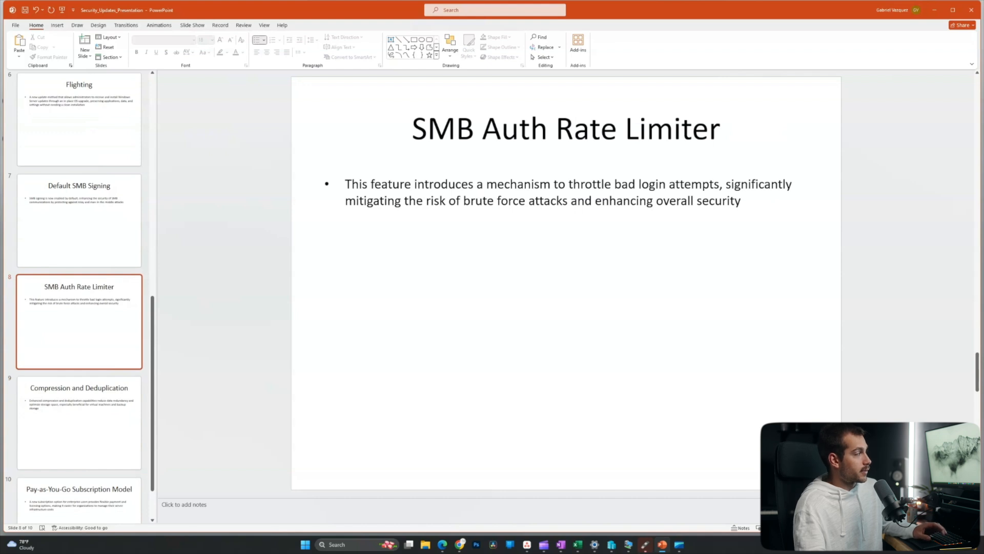
pyautogui.click(79, 422)
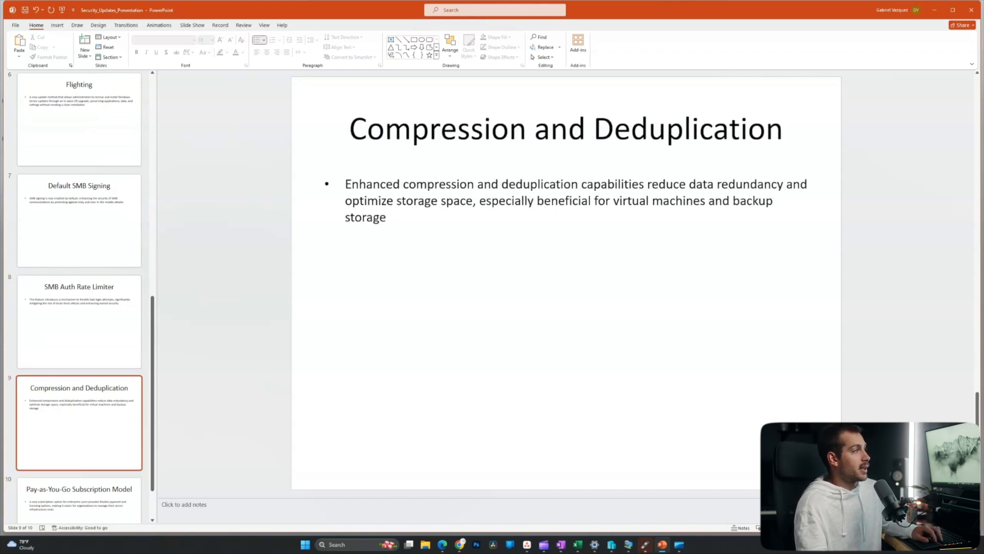